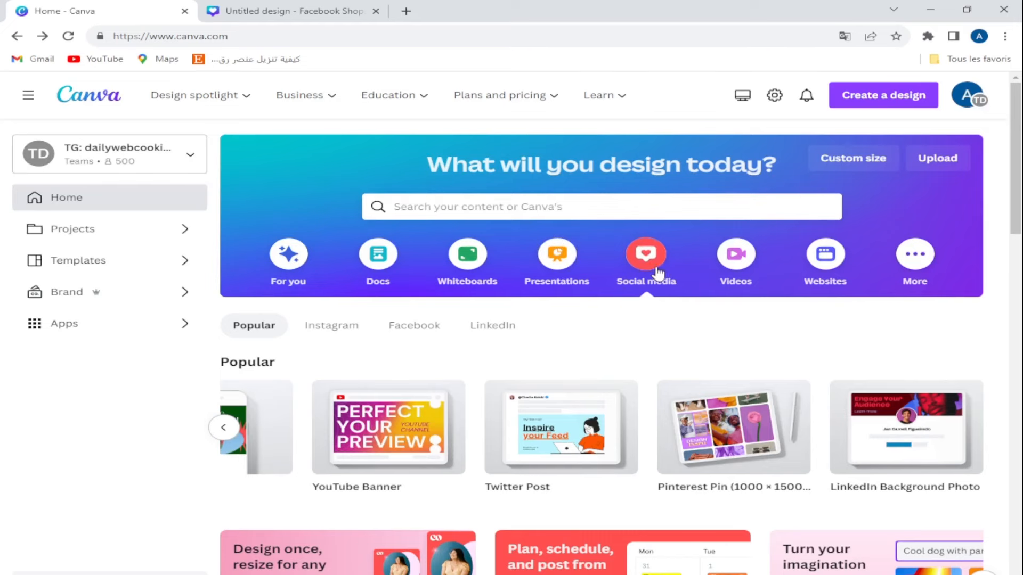
Create a blank 1200 × 628 px Facebook Shops Ad from the Social media formats.
left_click(556, 261)
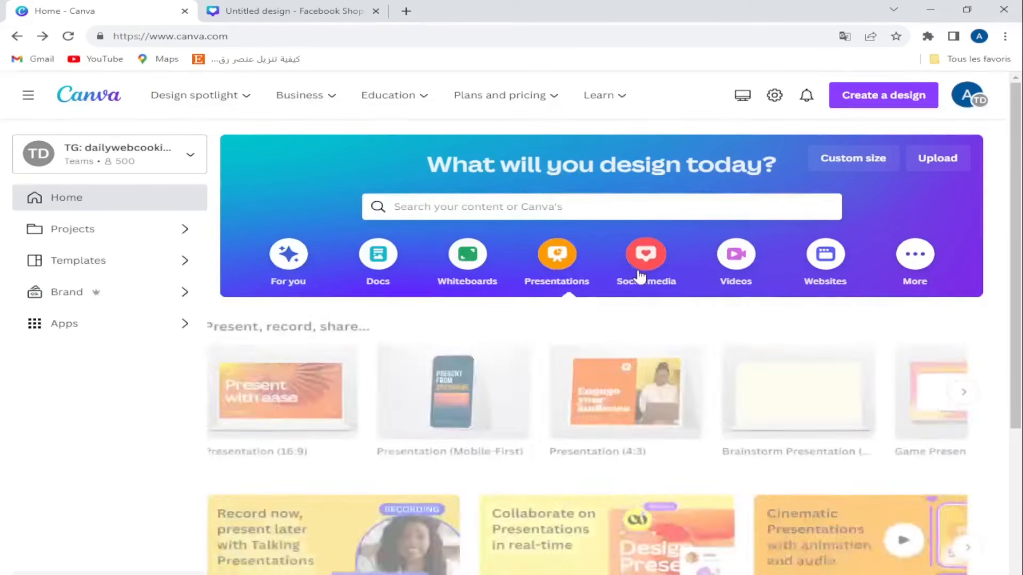
left_click(645, 258)
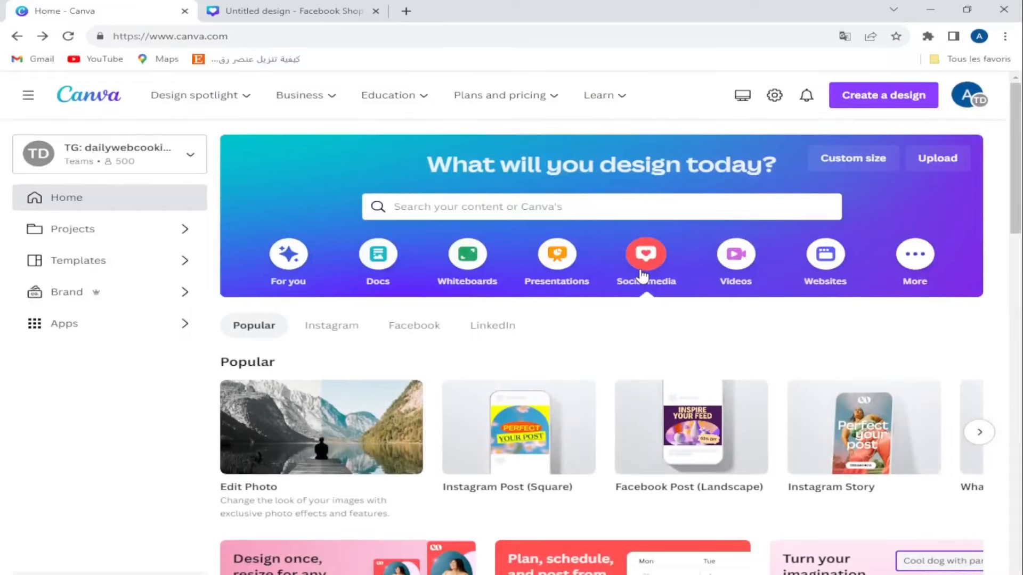
scroll("down", 3)
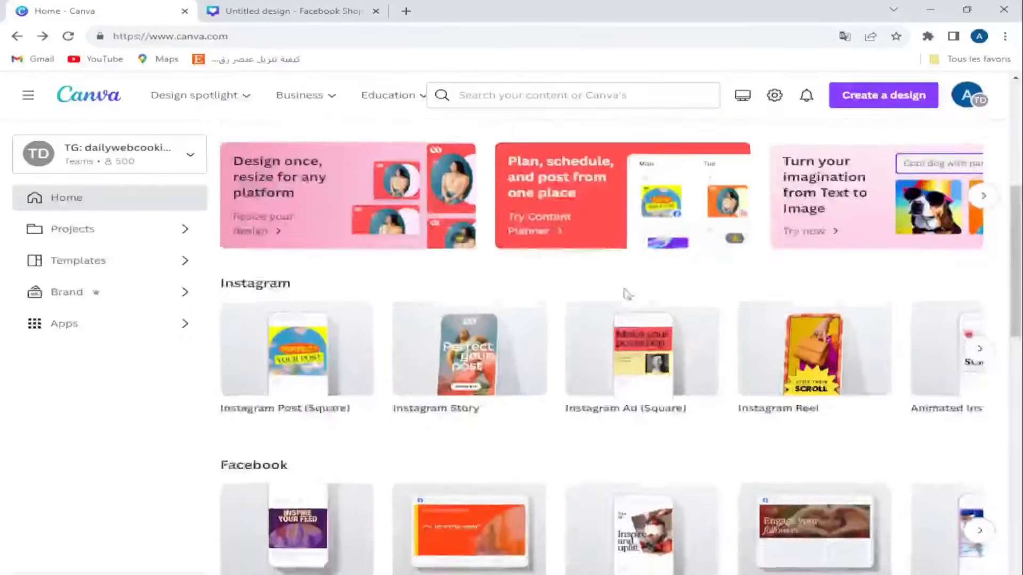
scroll("down", 3)
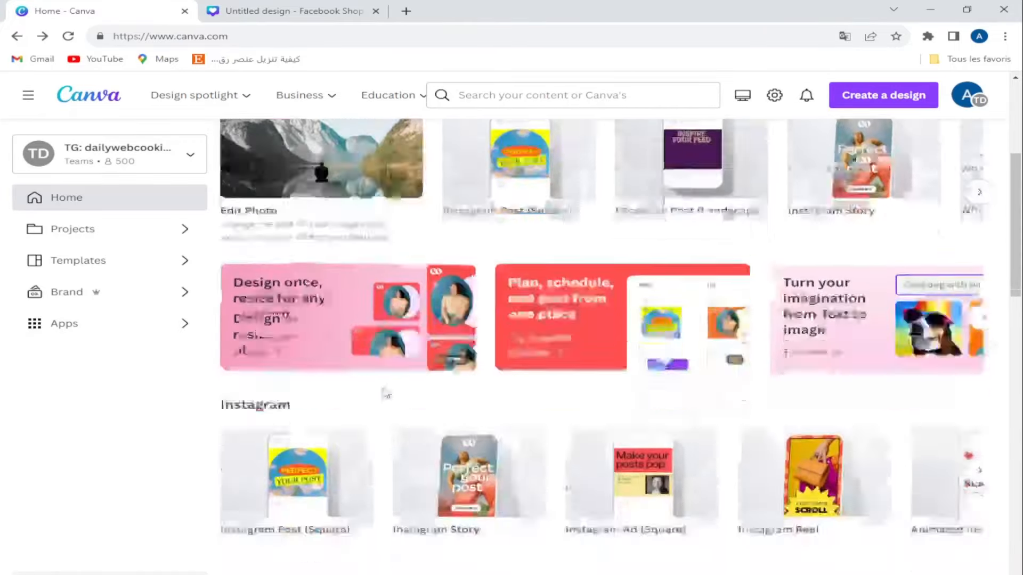
scroll("down", 3)
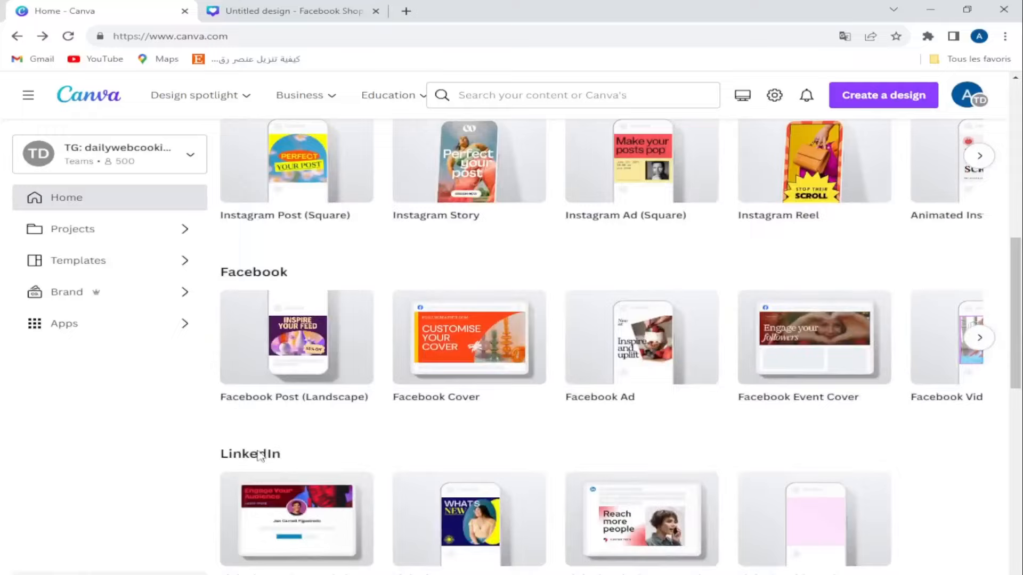
scroll("down", 3)
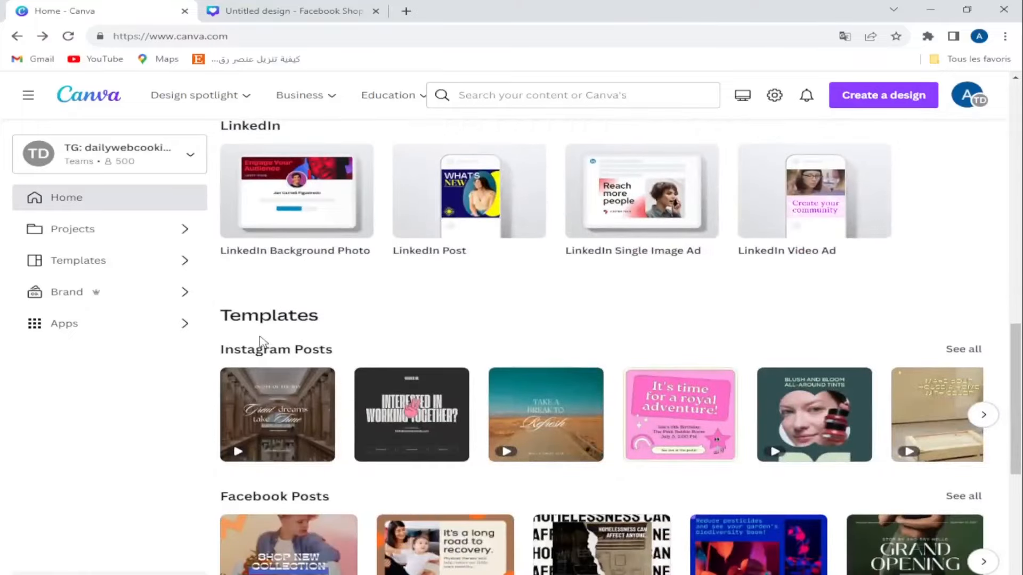
scroll("down", 3)
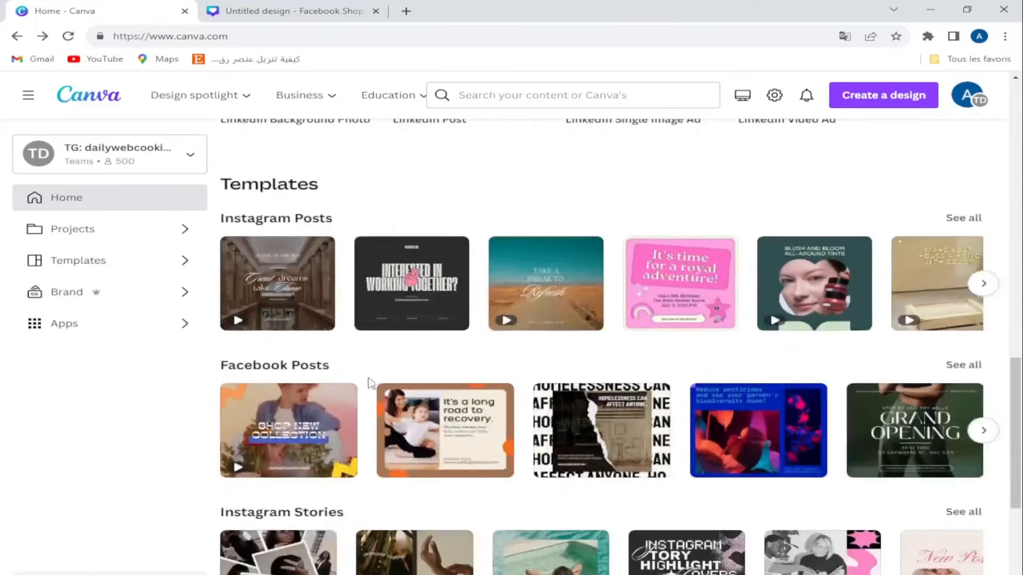
scroll("down", 3)
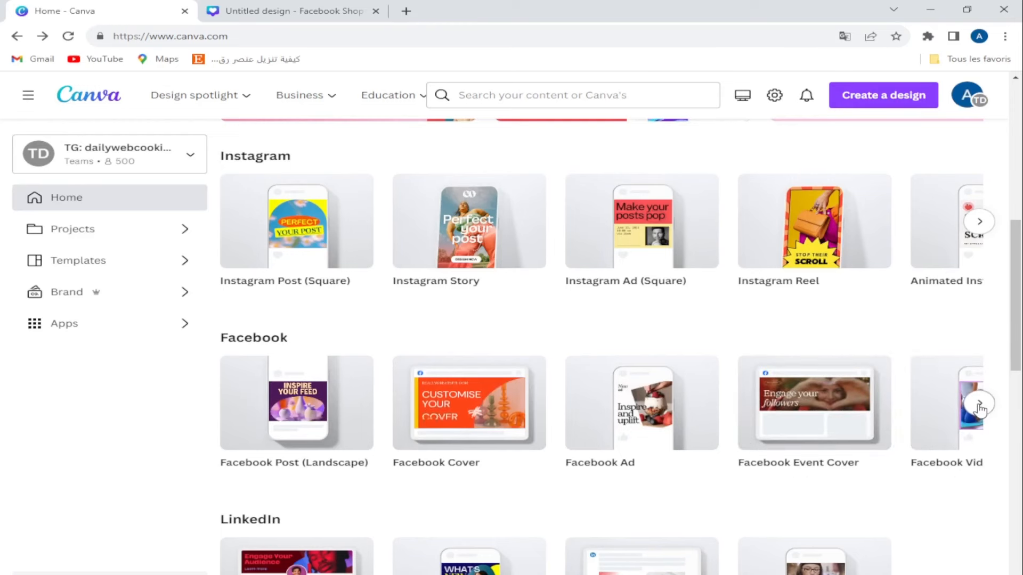
left_click(980, 403)
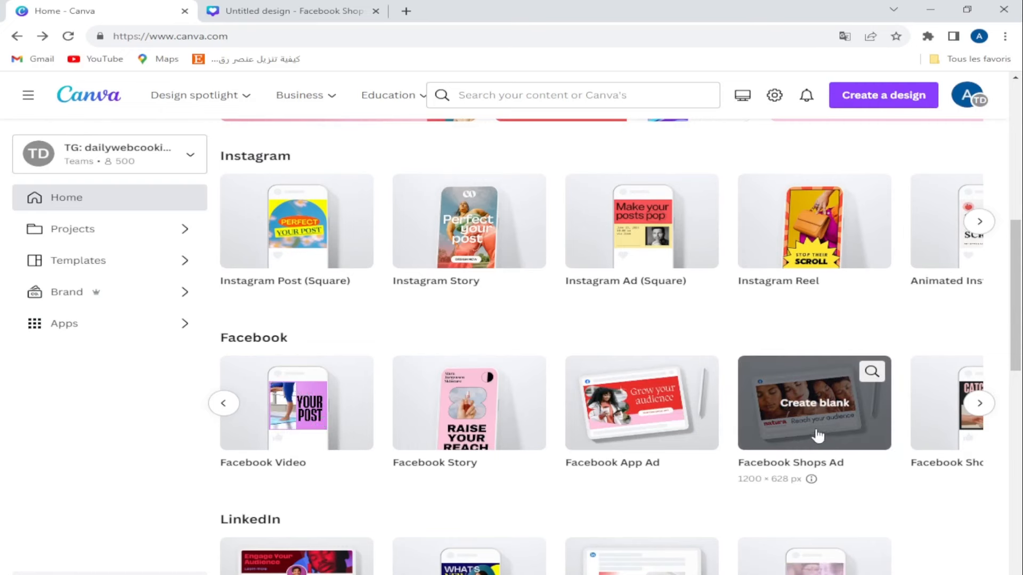
left_click(813, 403)
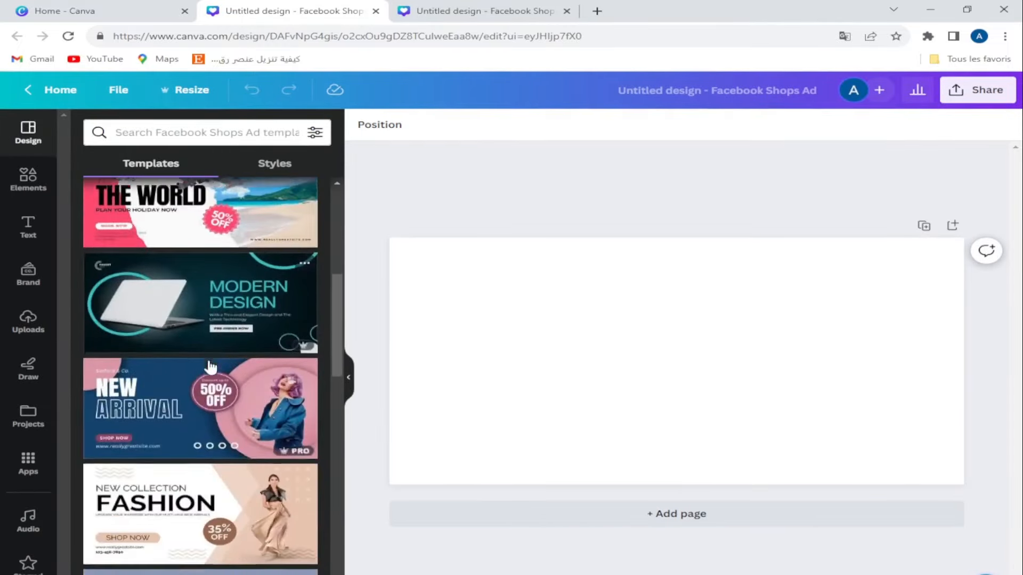
Browse the Facebook Shops Ad templates toward the Red Cream Modern Big Sale template.
scroll("down", 3)
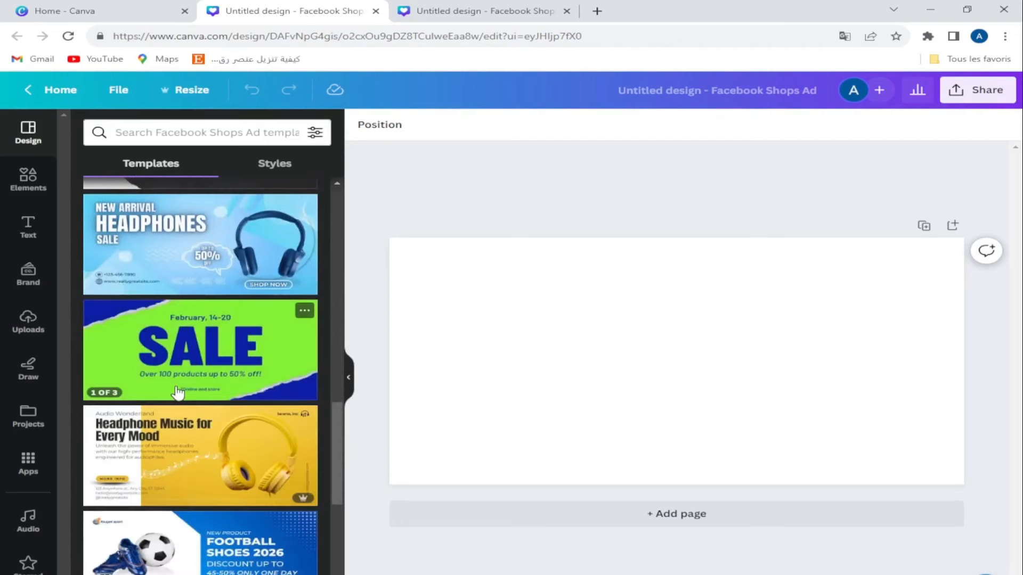
scroll("down", 3)
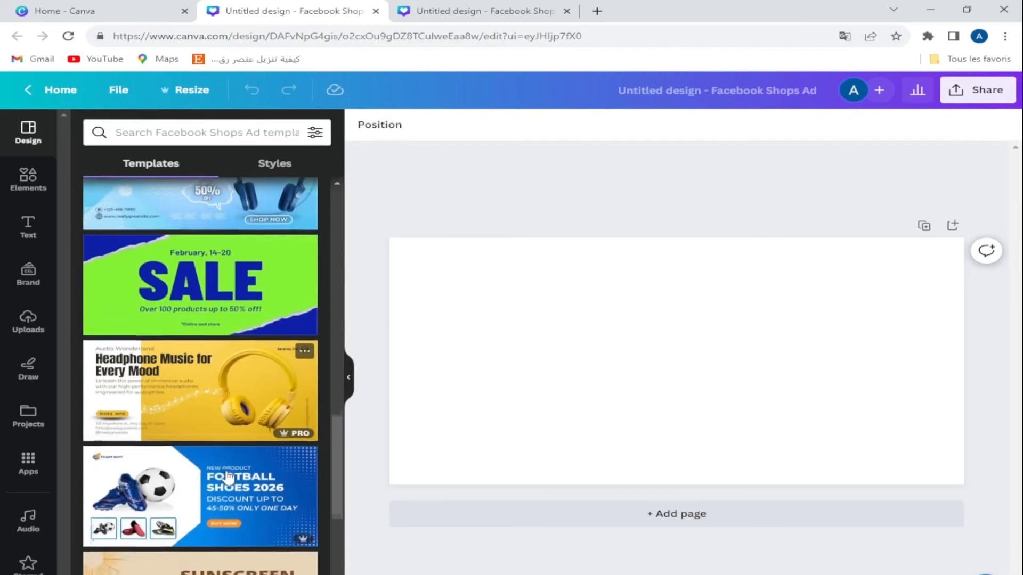
scroll("down", 3)
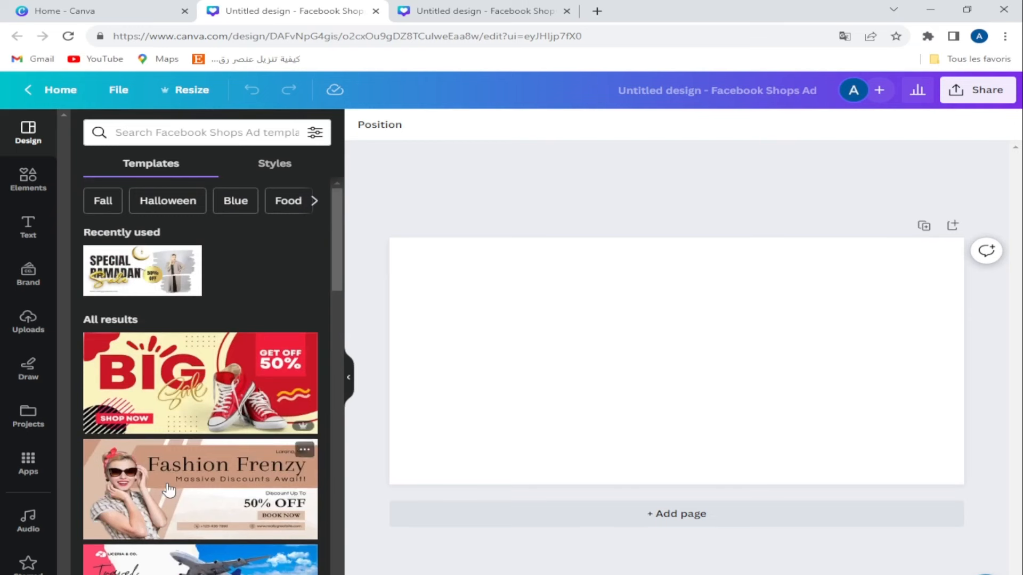
mouse_move(243, 391)
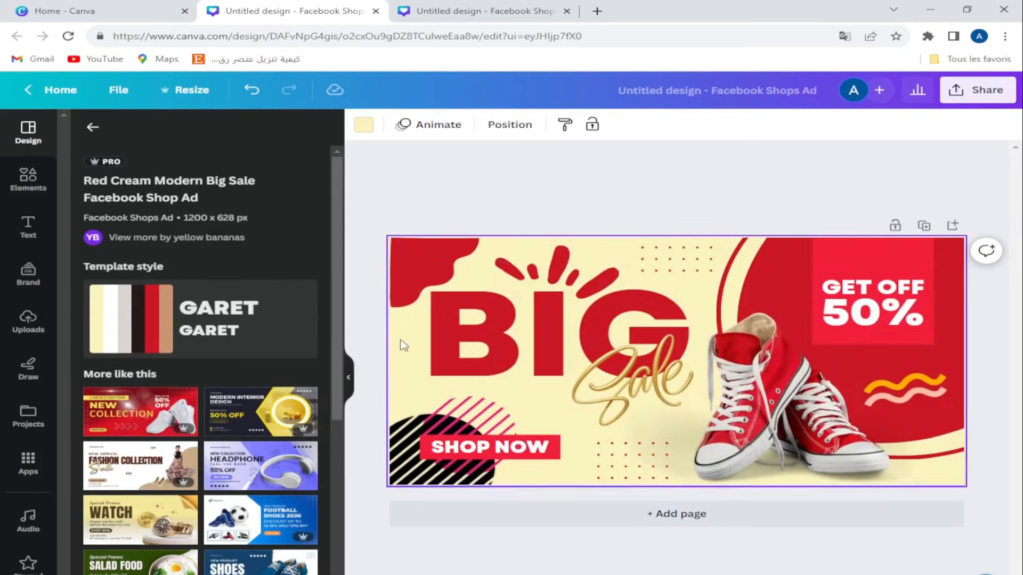
Select an element of the sneaker Big Sale ad to rearrange.
left_click(770, 392)
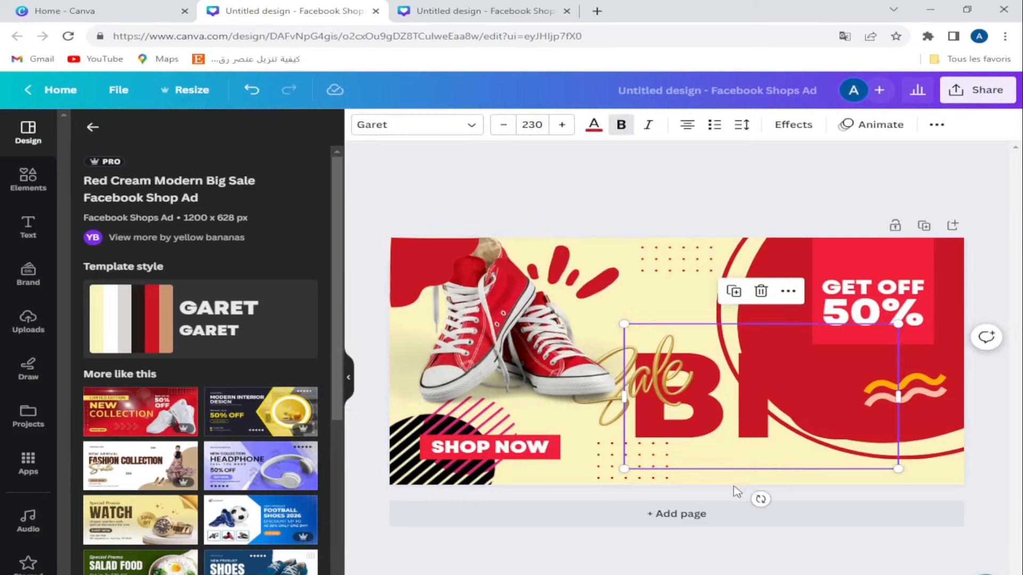
mouse_move(649, 322)
type("big")
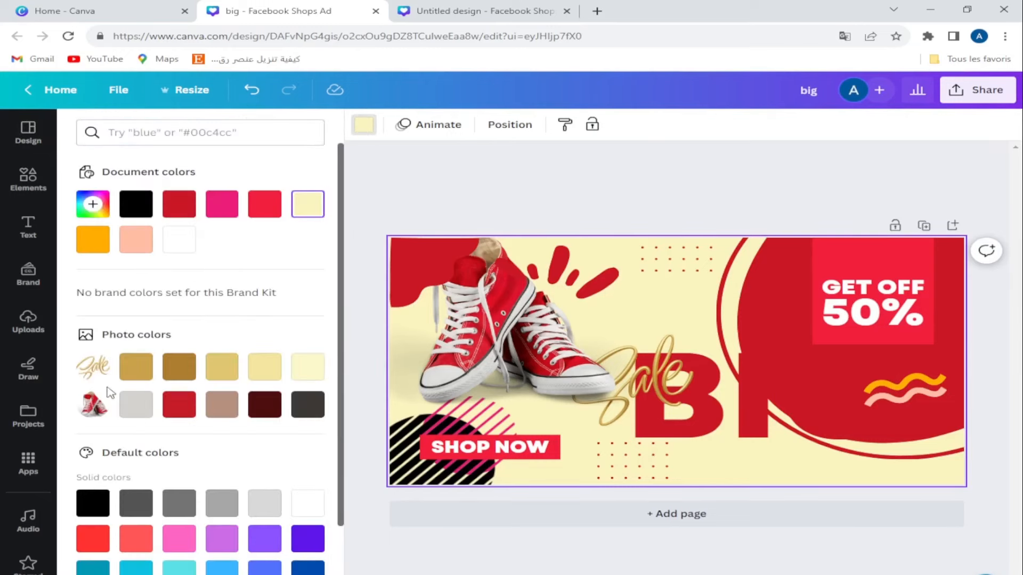
Try a grey background, restore cream, and recolour the top-left blob light blue.
left_click(135, 404)
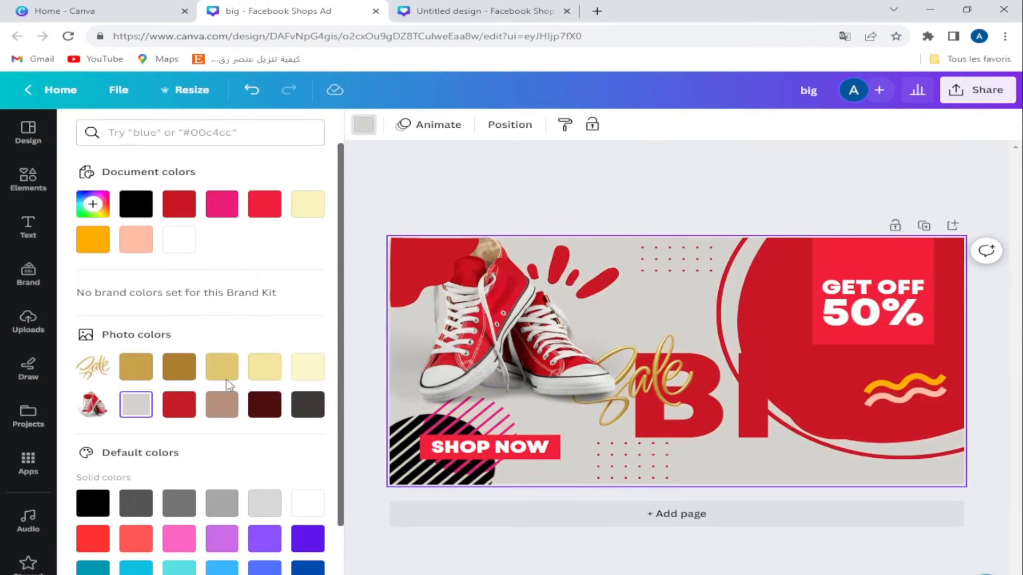
left_click(221, 366)
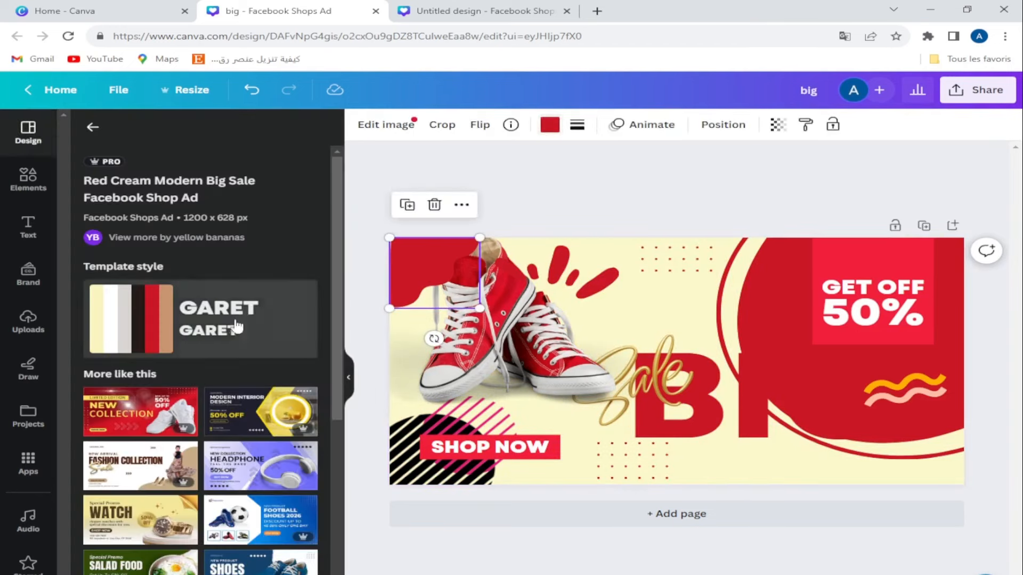
mouse_move(577, 125)
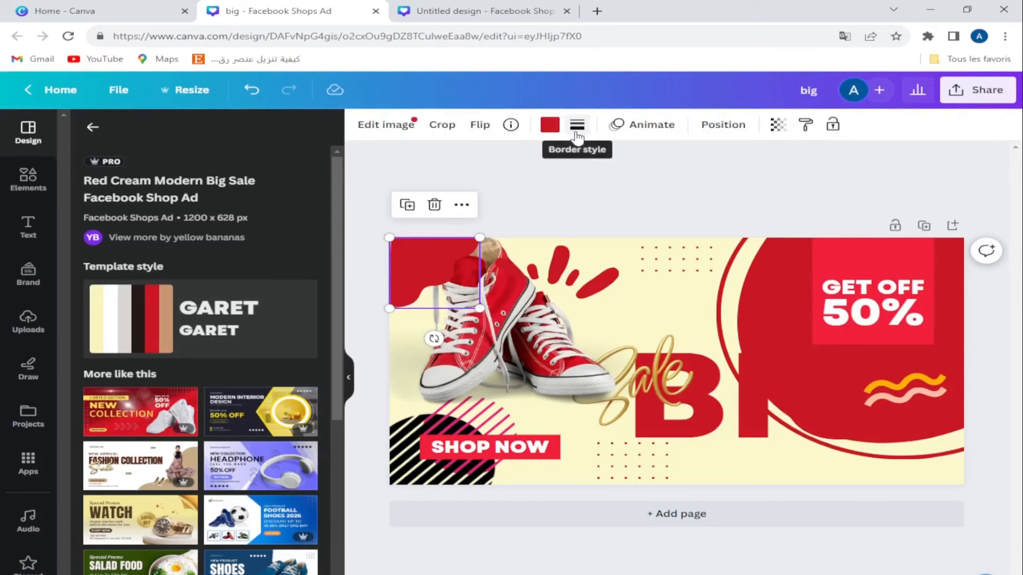
left_click(549, 124)
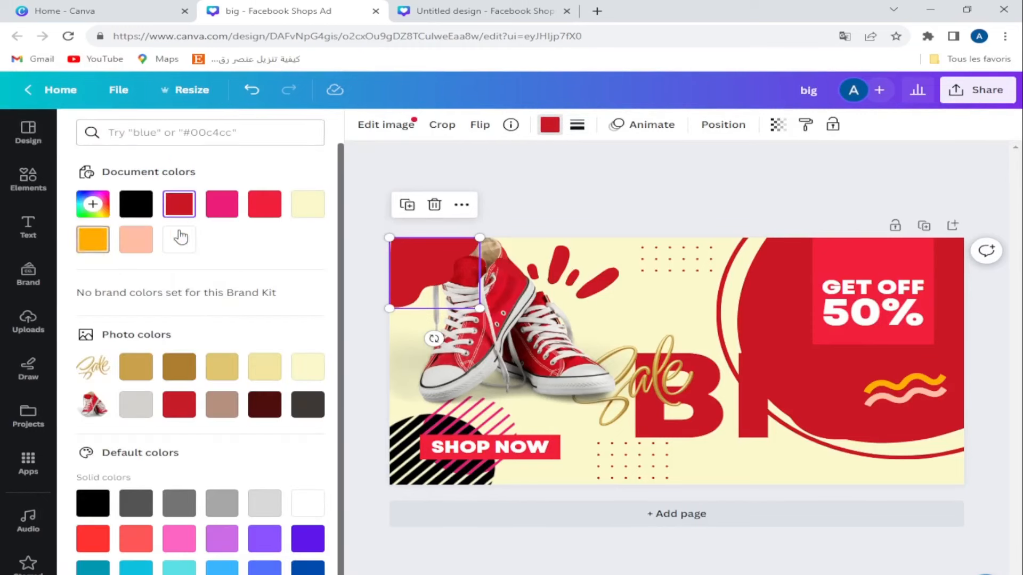
left_click(136, 239)
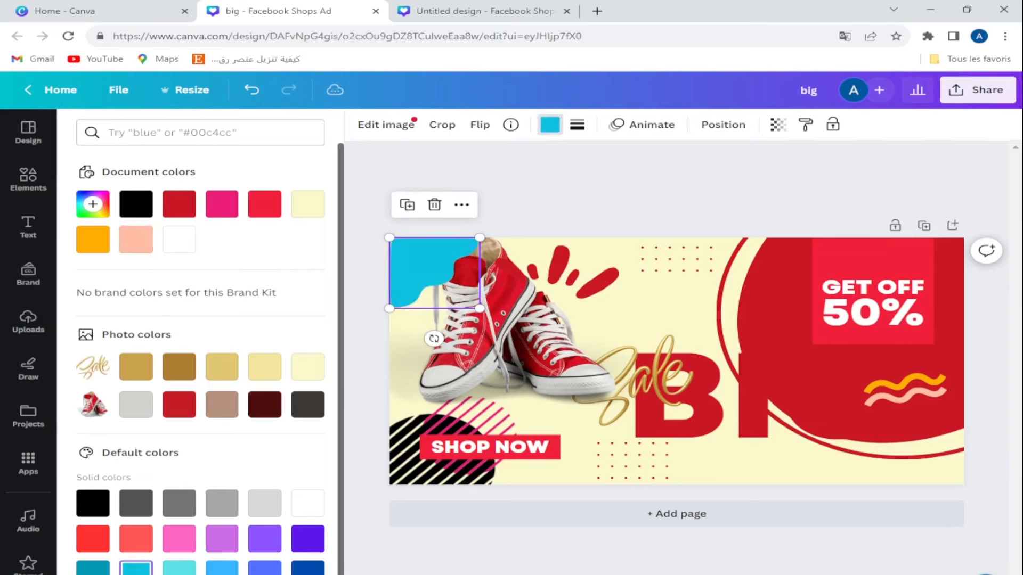
left_click(92, 538)
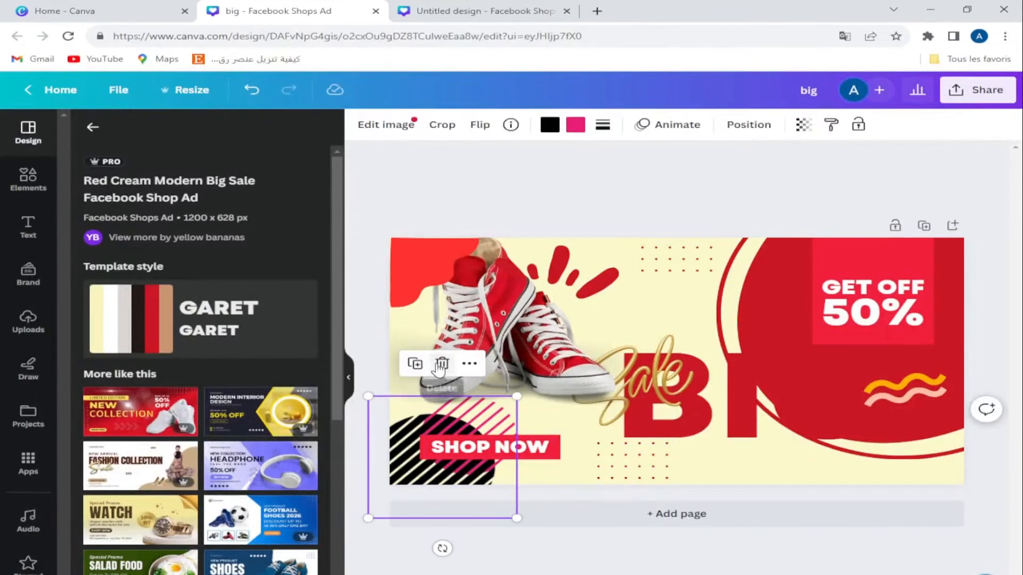
Delete the striped shape, place SHOP NOW under 50%, and reposition the red rectangle and sneakers.
left_click(488, 448)
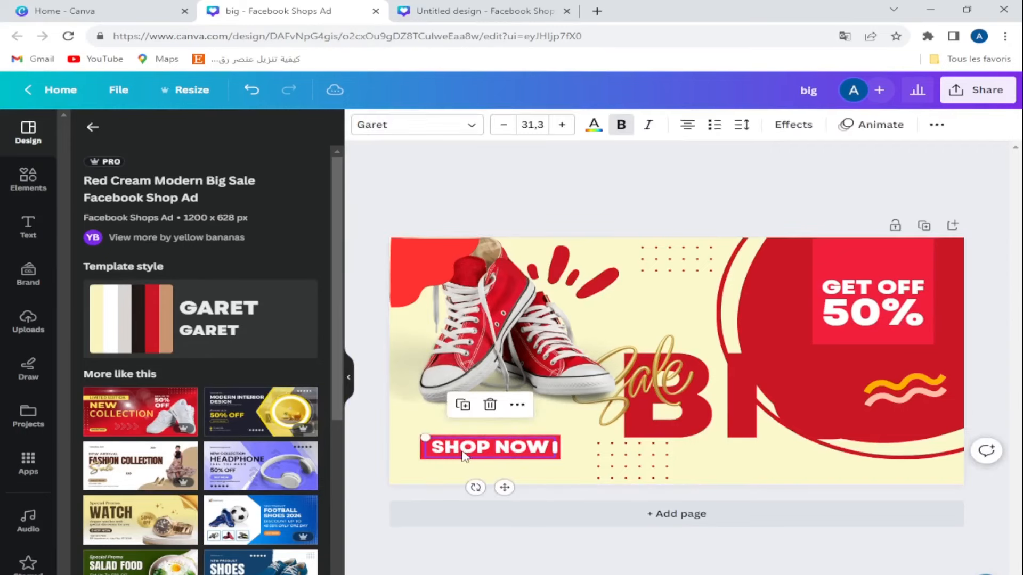
left_click_drag(489, 447, 808, 360)
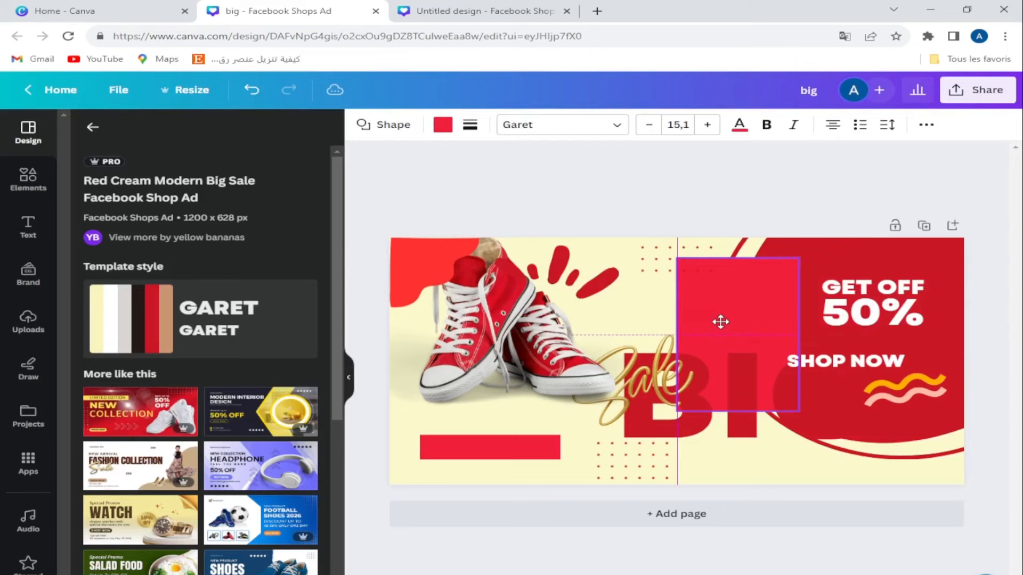
left_click_drag(721, 322, 441, 418)
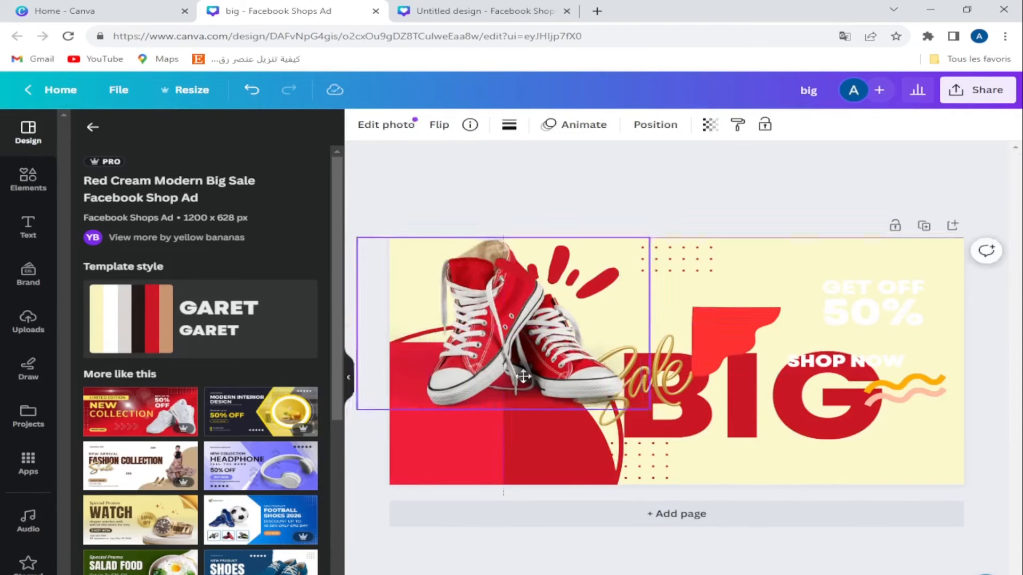
left_click_drag(525, 377, 430, 371)
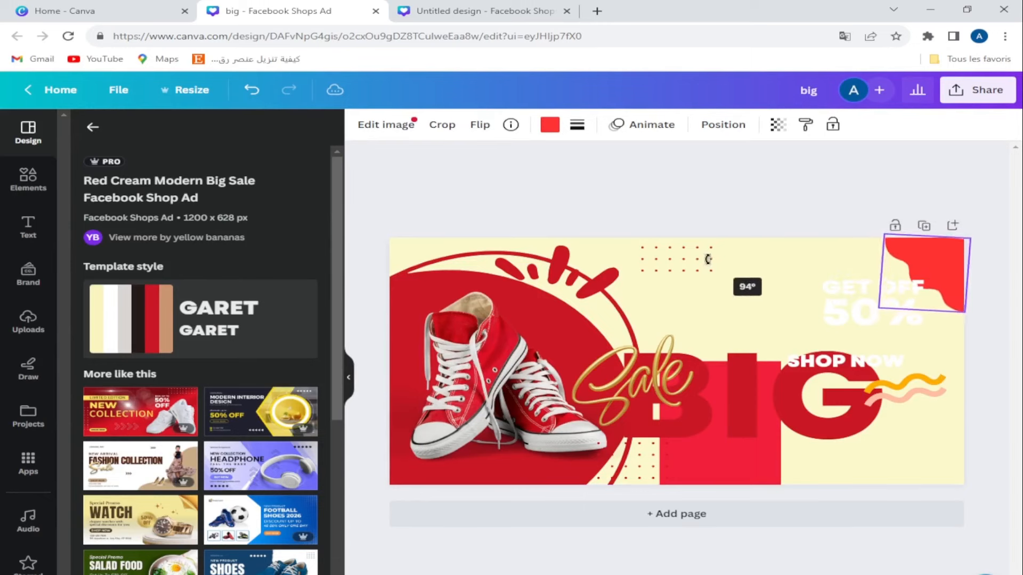
Move the 50% discount onto the sneakers, edit it, and raise the gold Sale script.
left_click(874, 311)
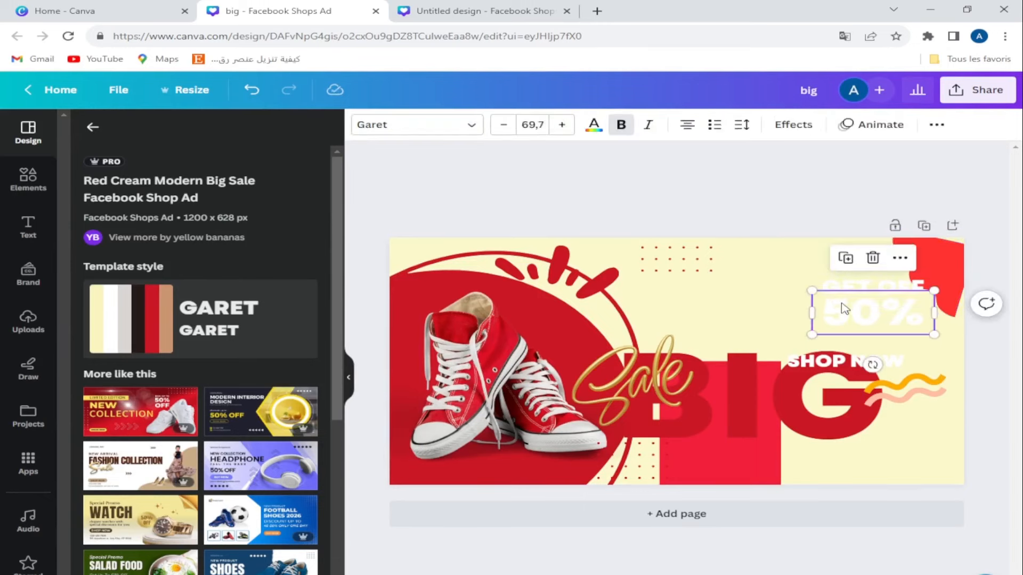
left_click_drag(873, 311, 512, 457)
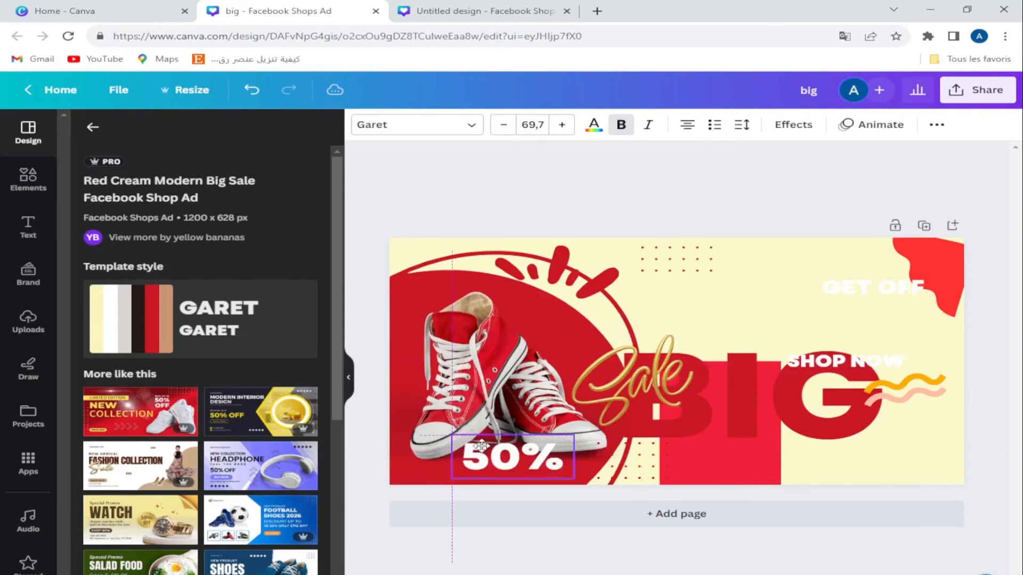
left_click(512, 456)
type("60")
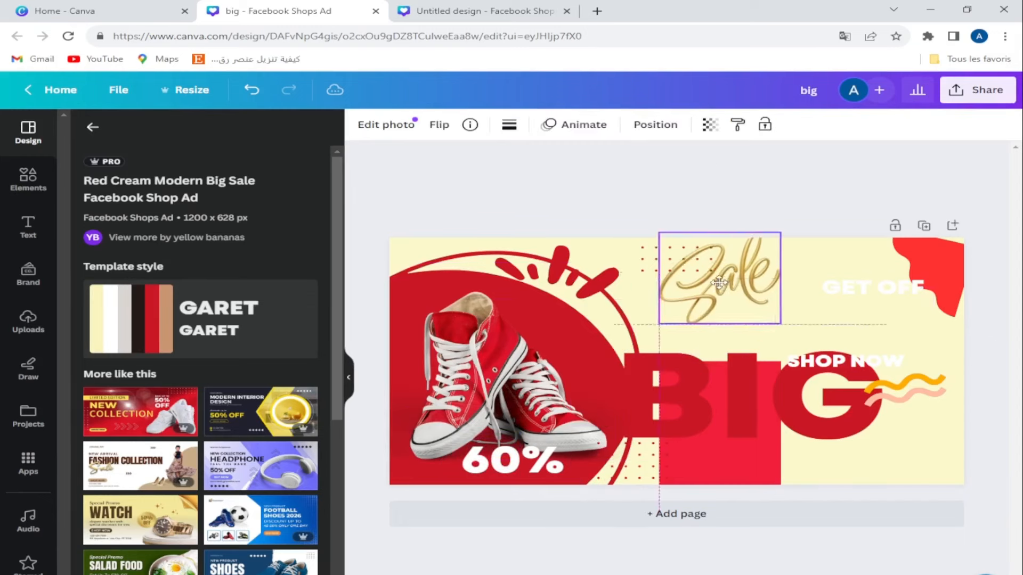
left_click_drag(717, 279, 773, 307)
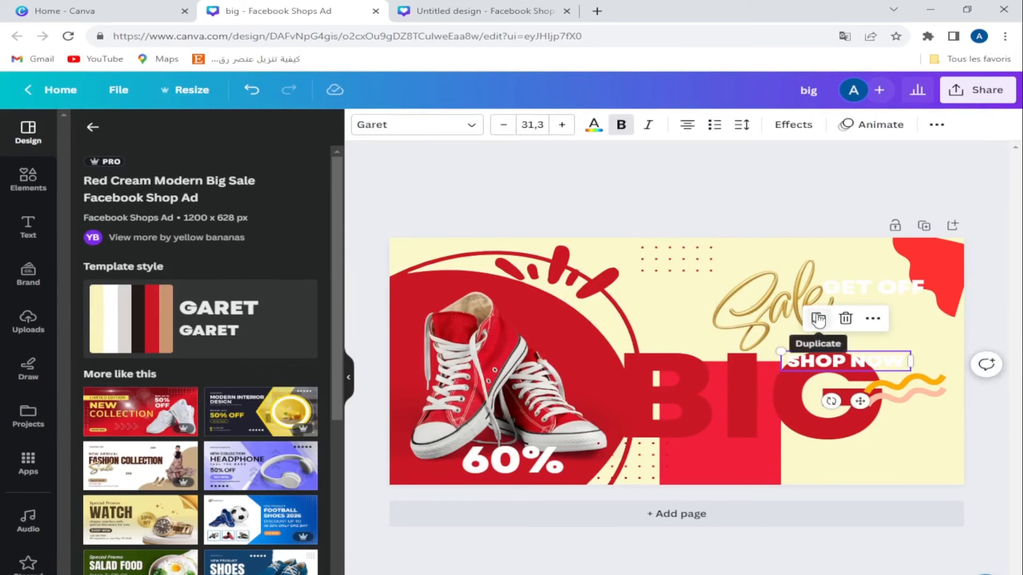
Set SHOP NOW to a gold Apricots script and move it below BIG.
left_click(416, 125)
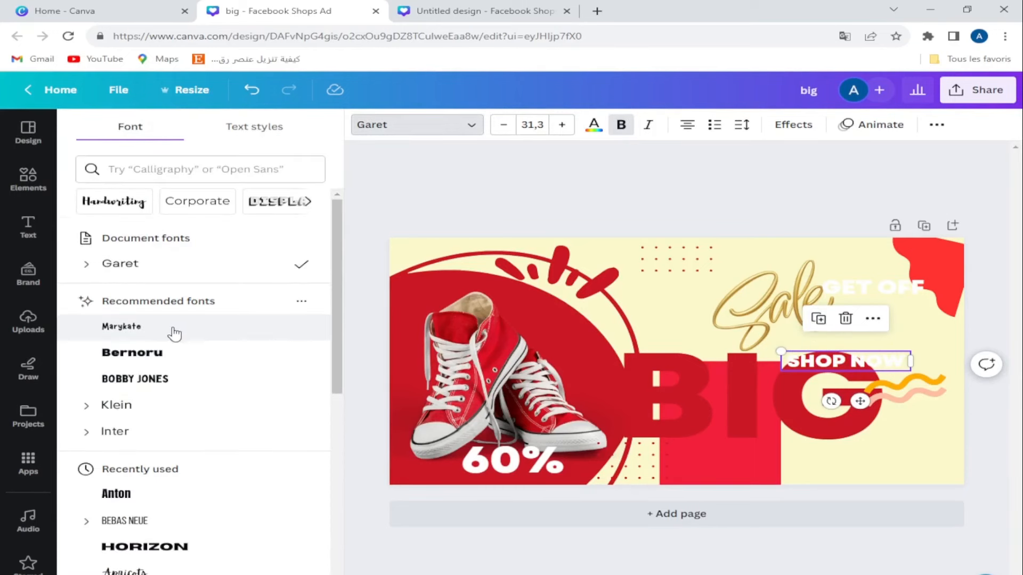
left_click(124, 442)
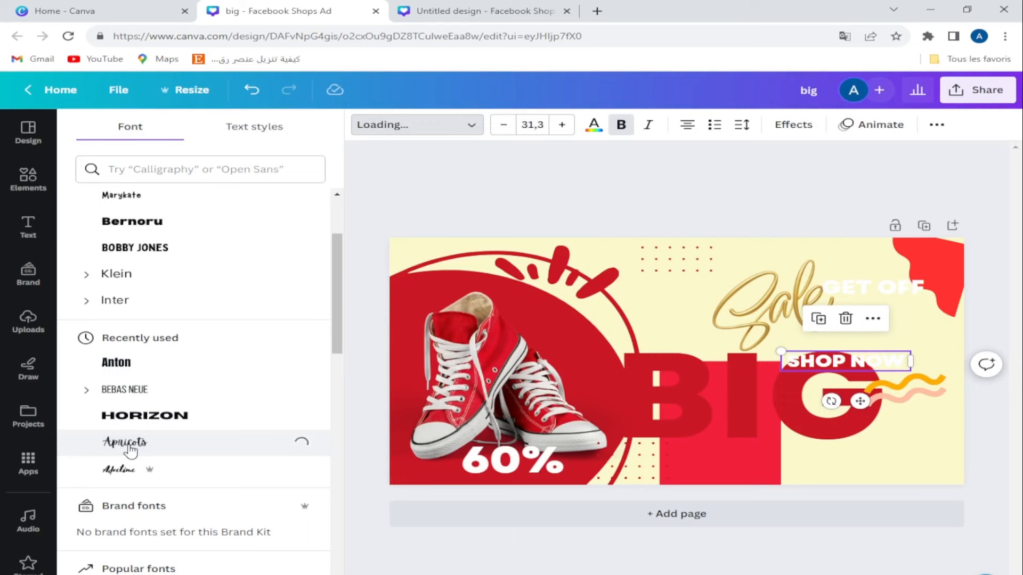
left_click(125, 442)
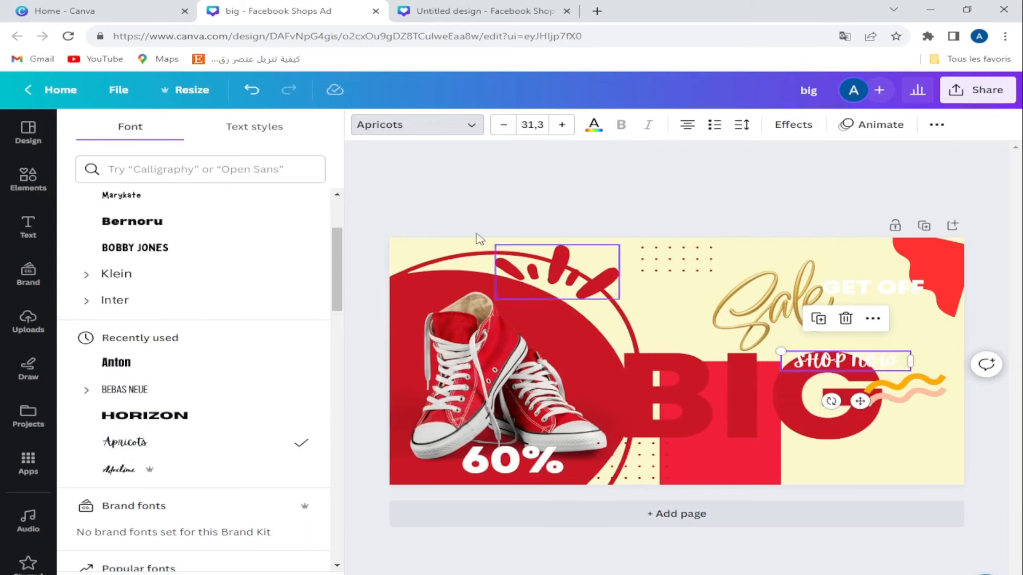
left_click(593, 124)
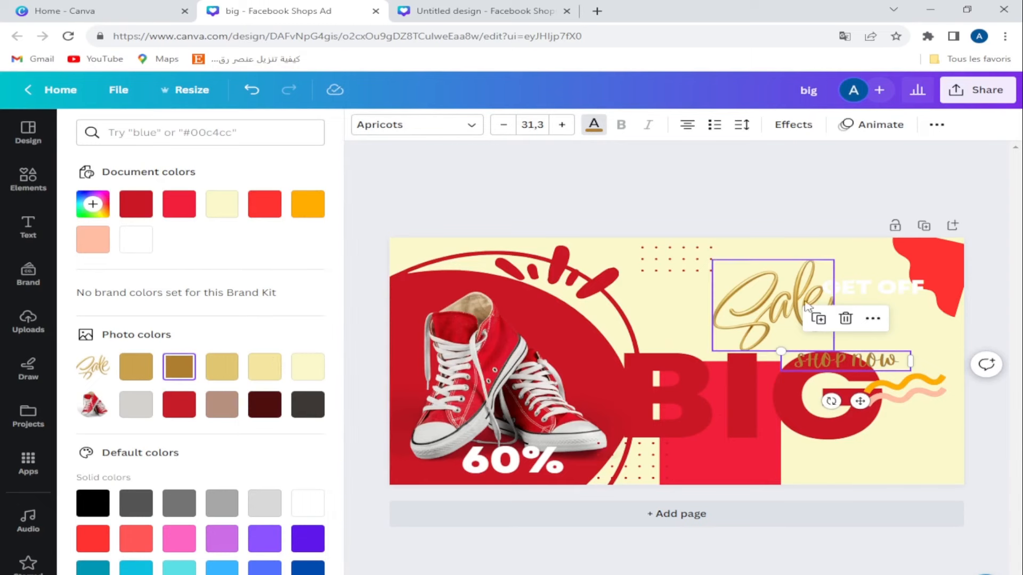
left_click(136, 366)
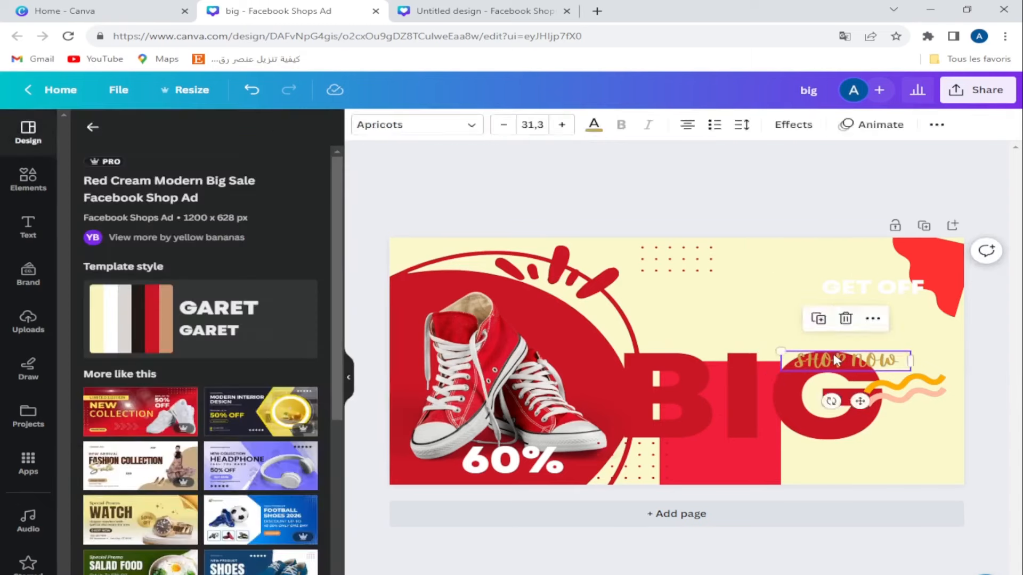
left_click_drag(845, 360, 723, 463)
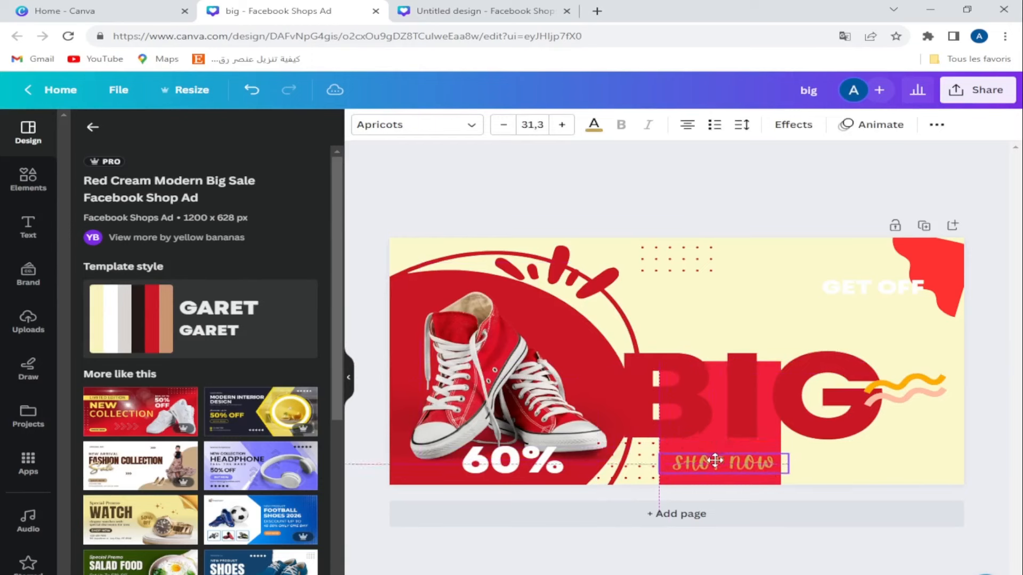
left_click(722, 464)
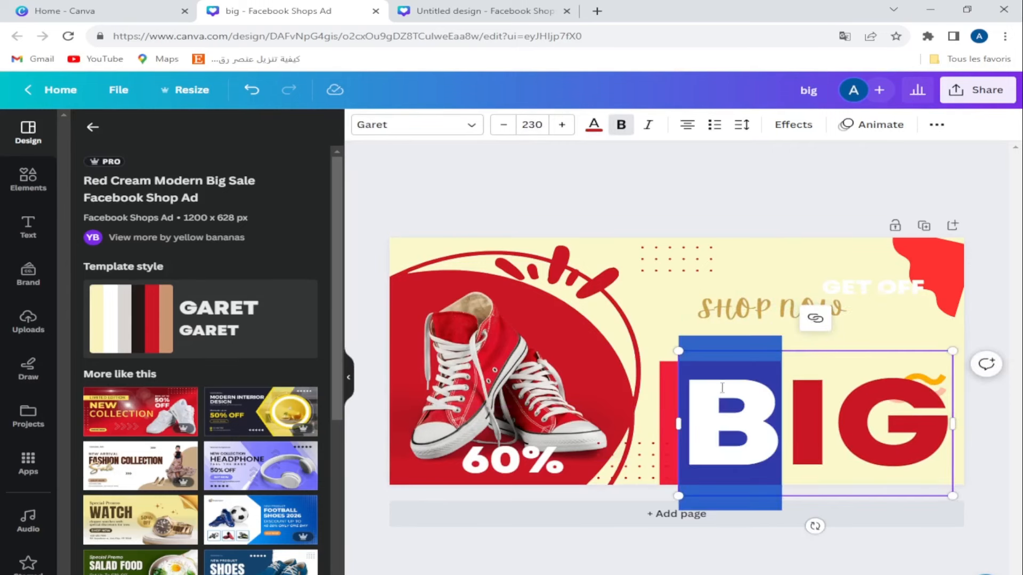
Use the toolbar colour control, then select the 60% discount text.
left_click(592, 125)
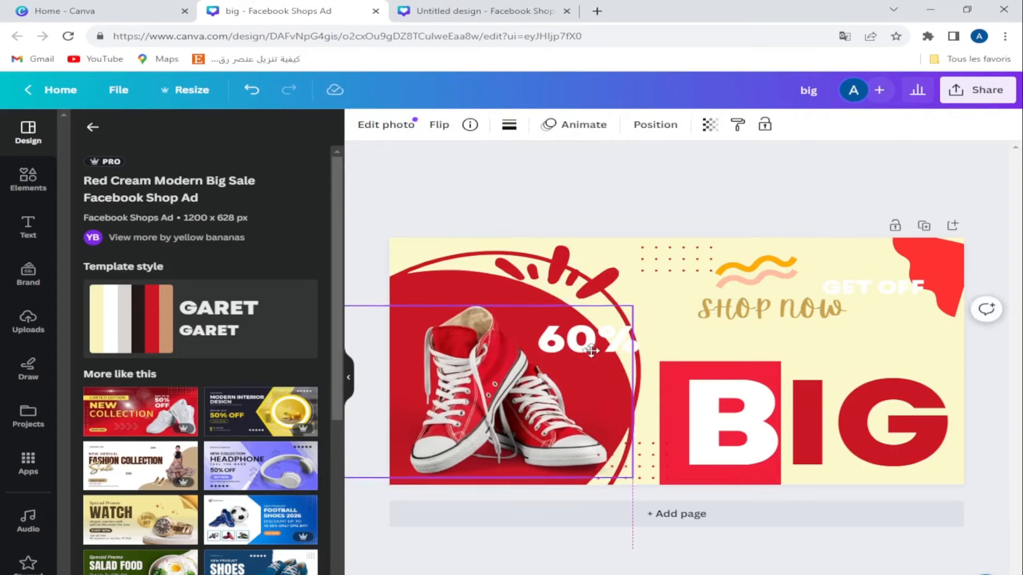
left_click(584, 345)
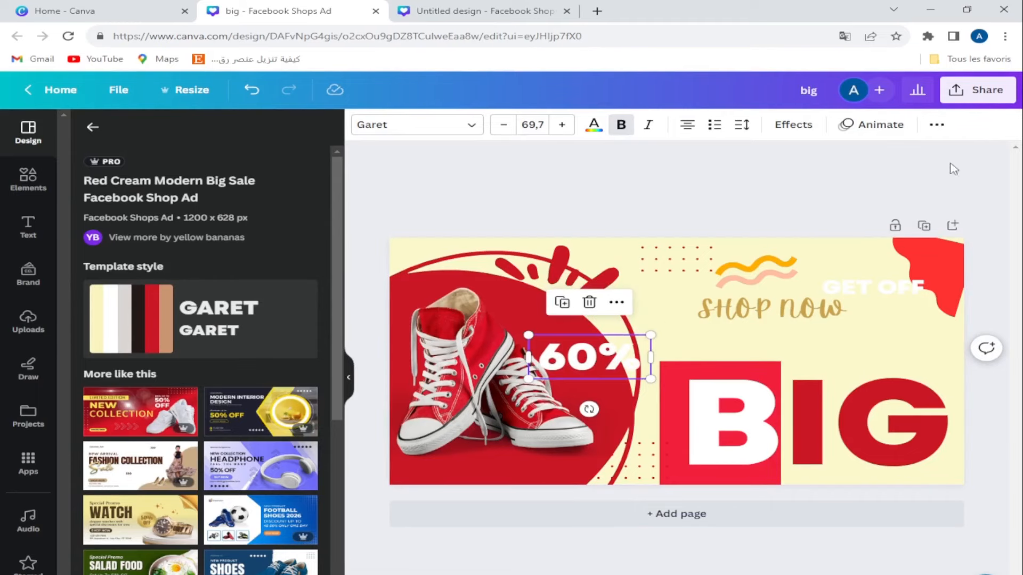
mouse_move(985, 97)
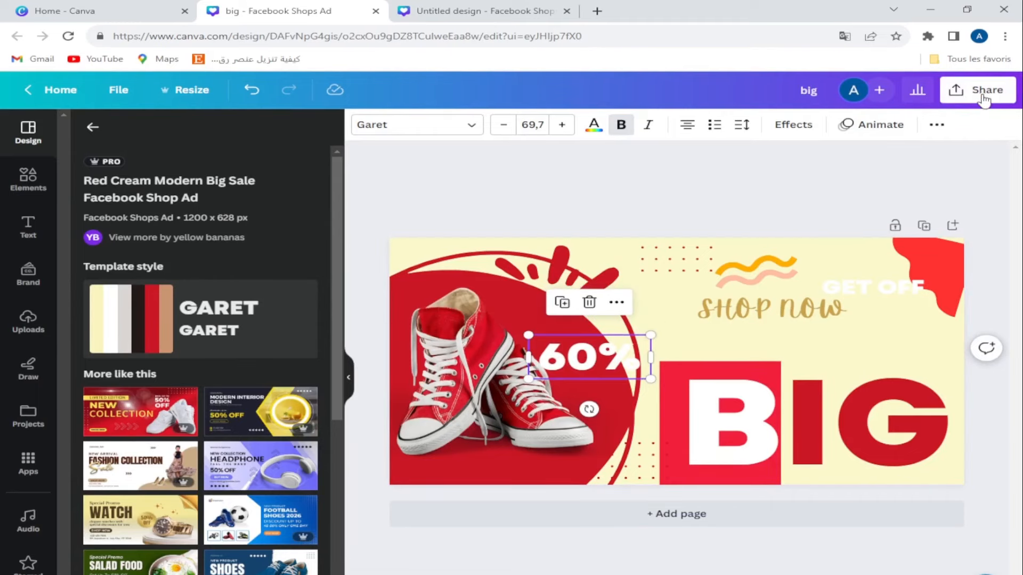
left_click(977, 89)
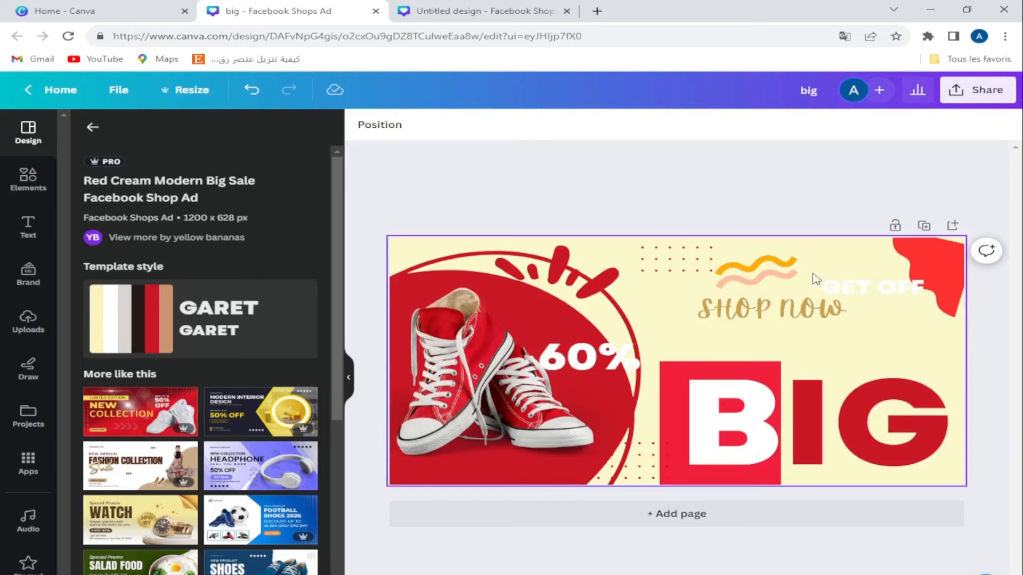
left_click(648, 467)
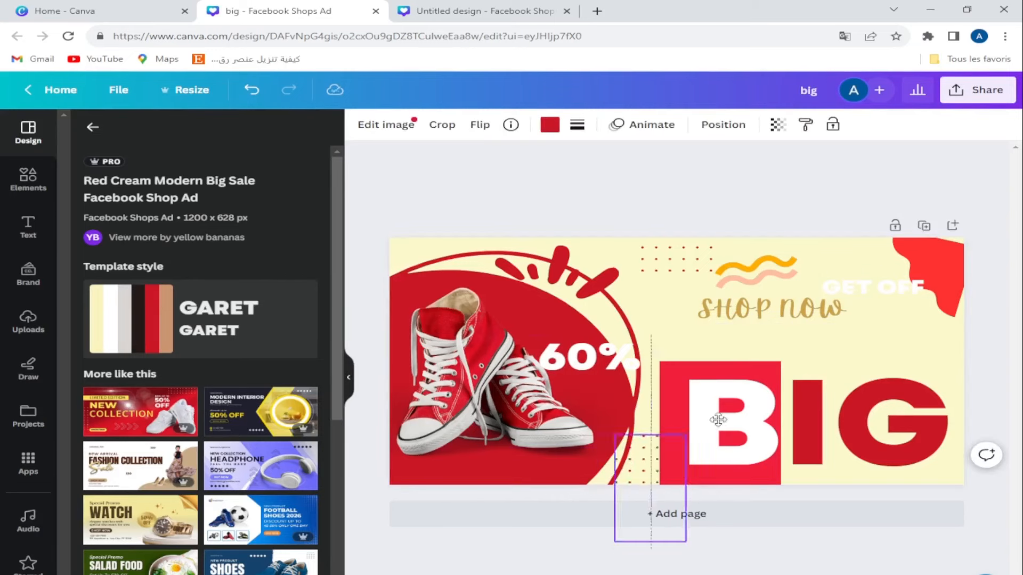